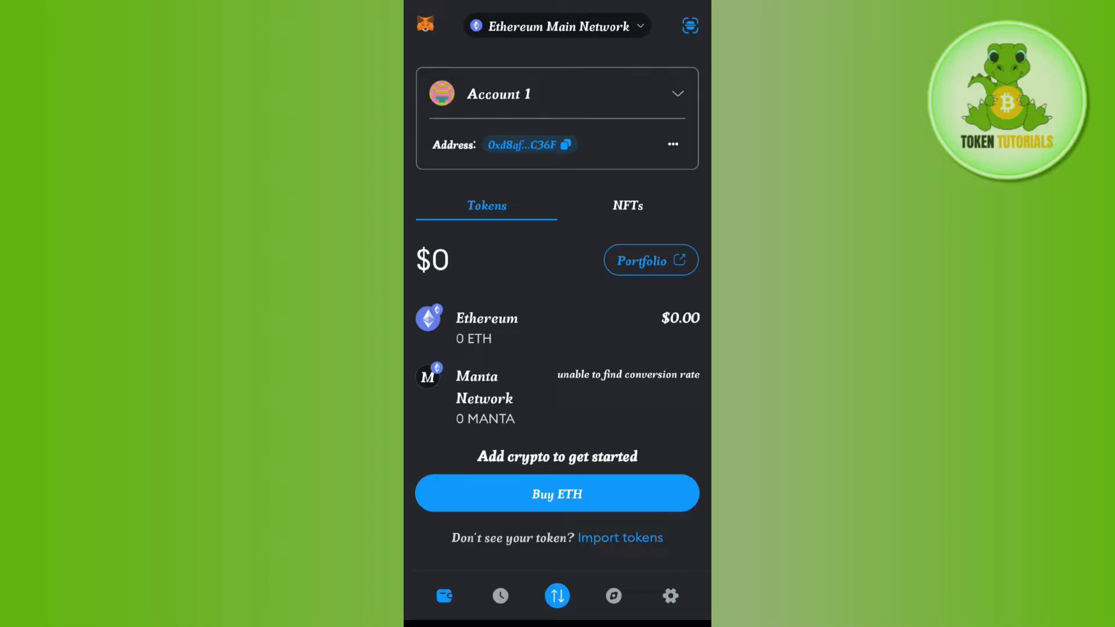
Switch the wallet network from Ethereum Main Network to BNB Smart Chain
left_click(557, 26)
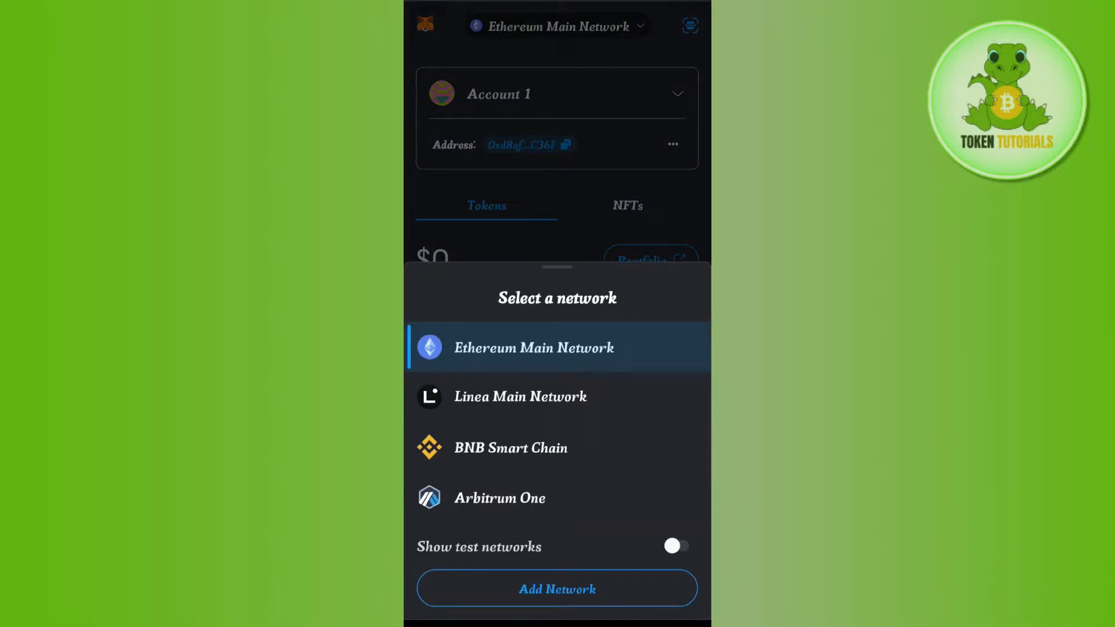
left_click(510, 447)
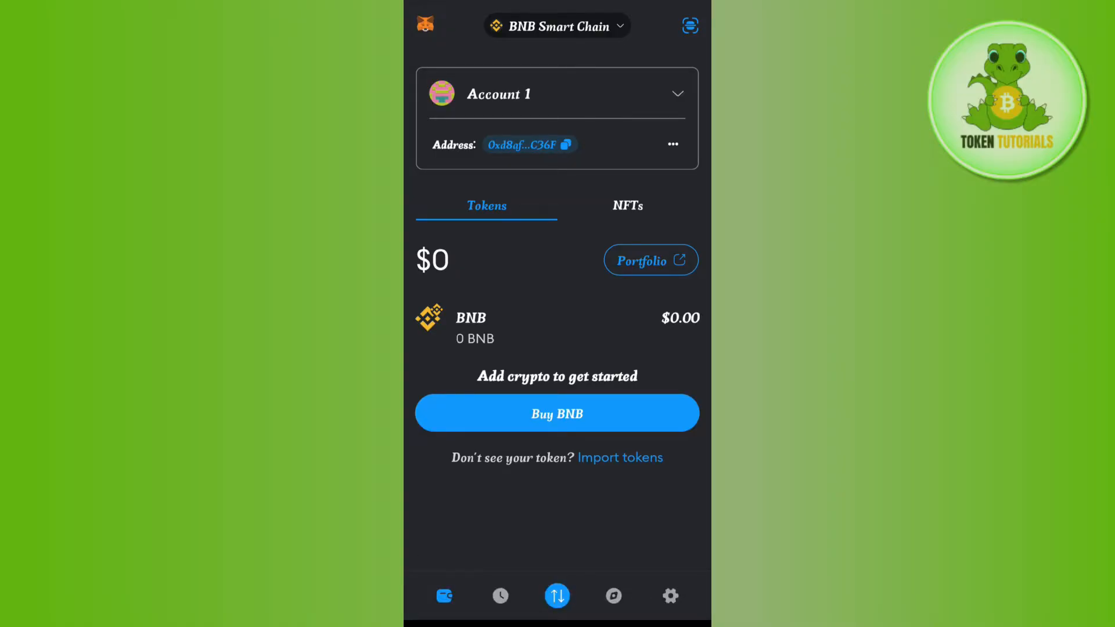
Start a swap from the BNB token's detail page
left_click(471, 318)
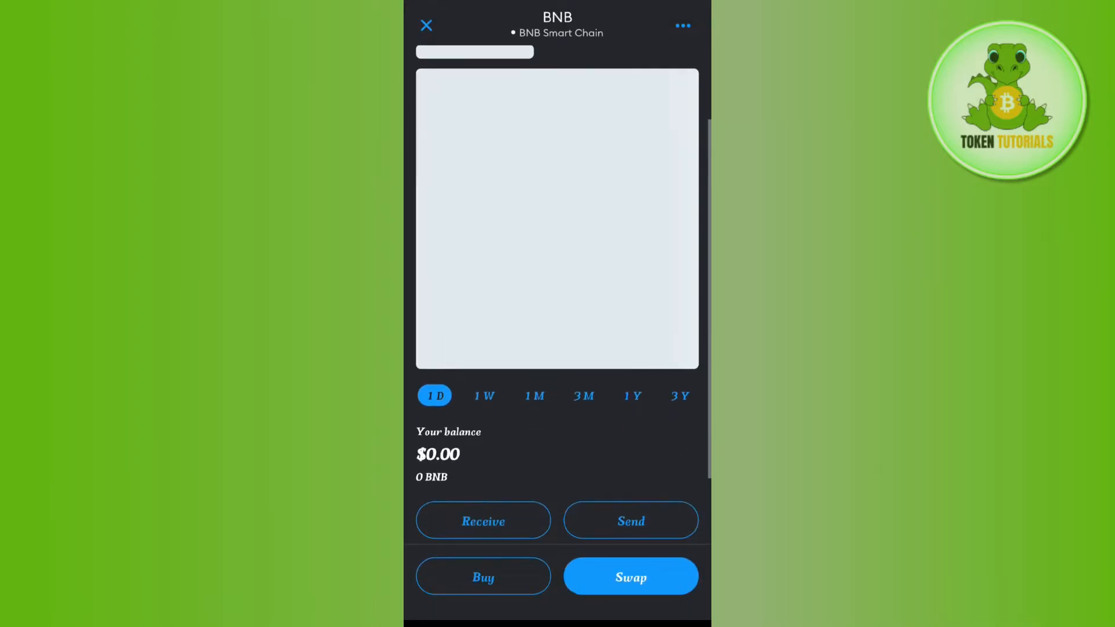
left_click(630, 577)
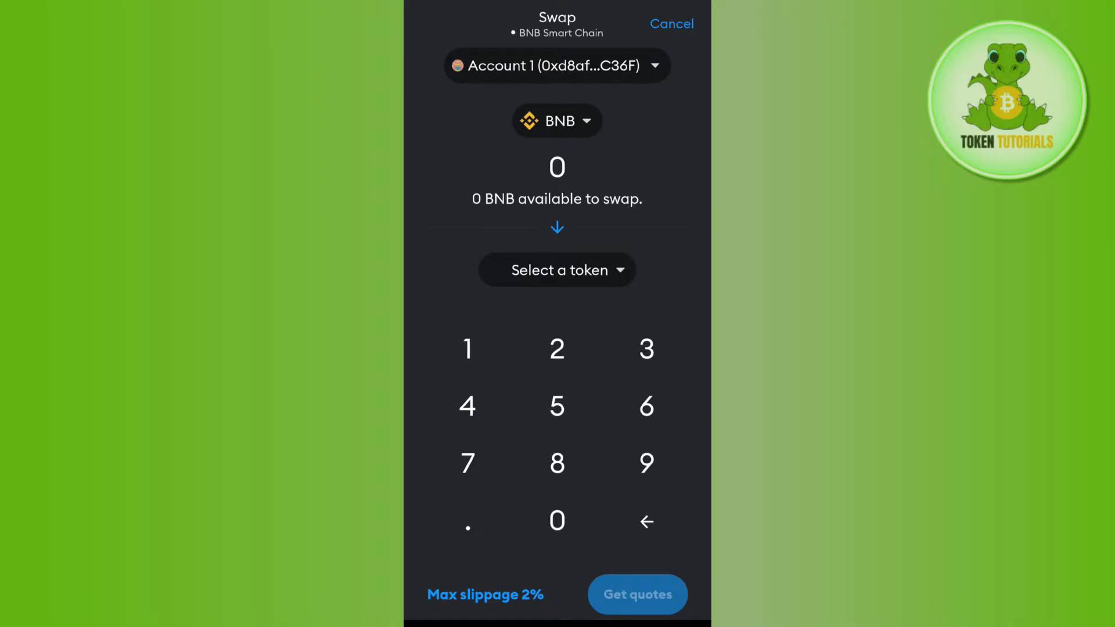
Swap 50 BNB into ETH and fetch quotes despite the insufficient-balance warning
left_click(557, 270)
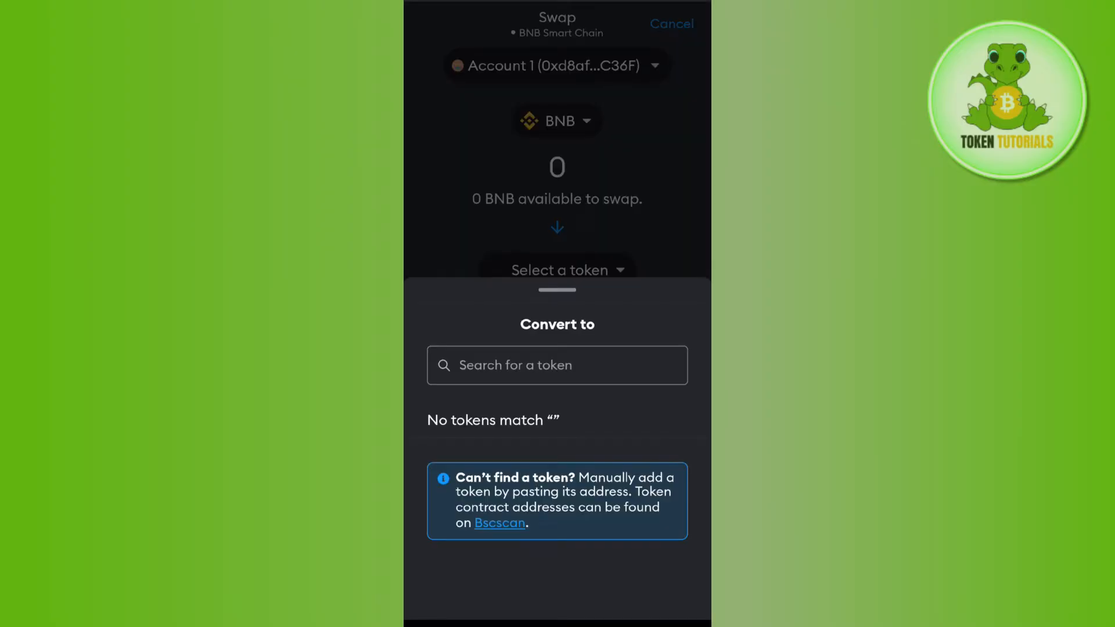
left_click(557, 365)
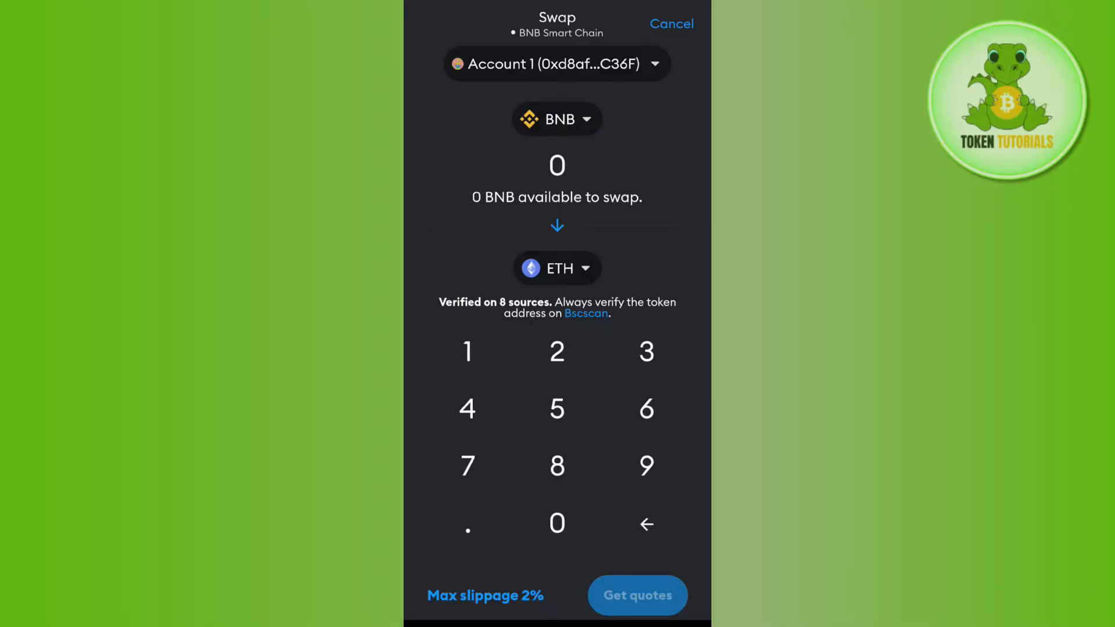
left_click(557, 524)
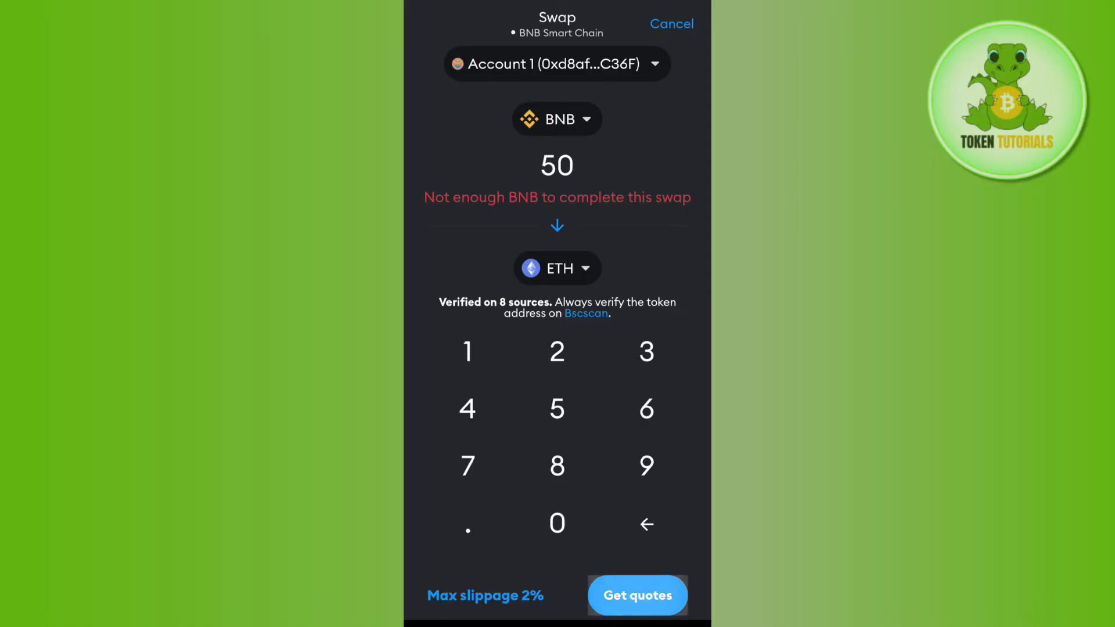
left_click(637, 596)
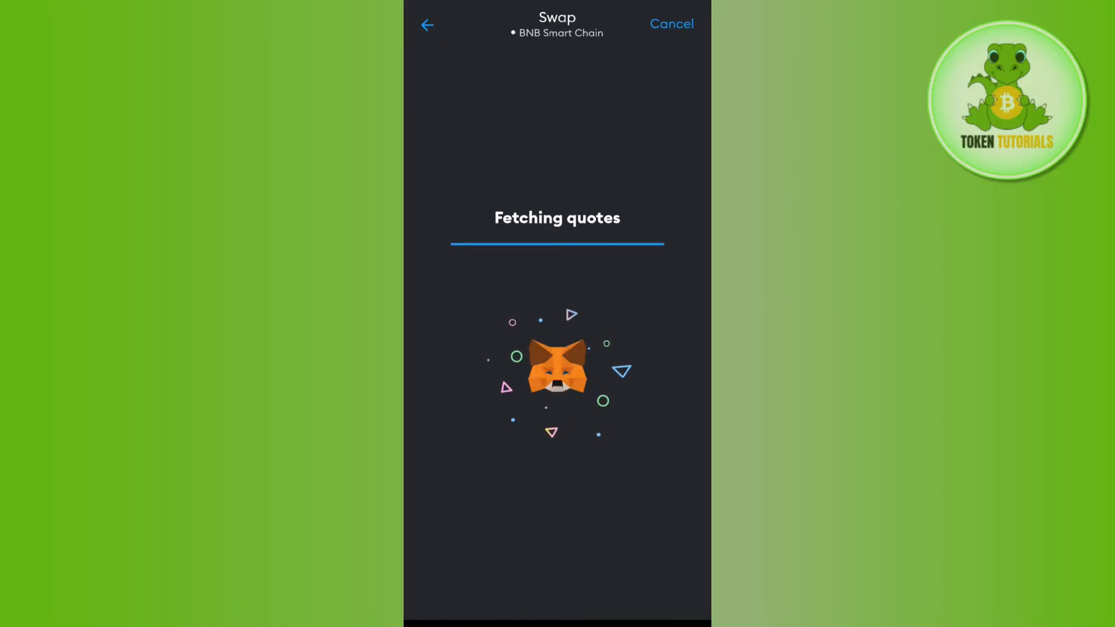